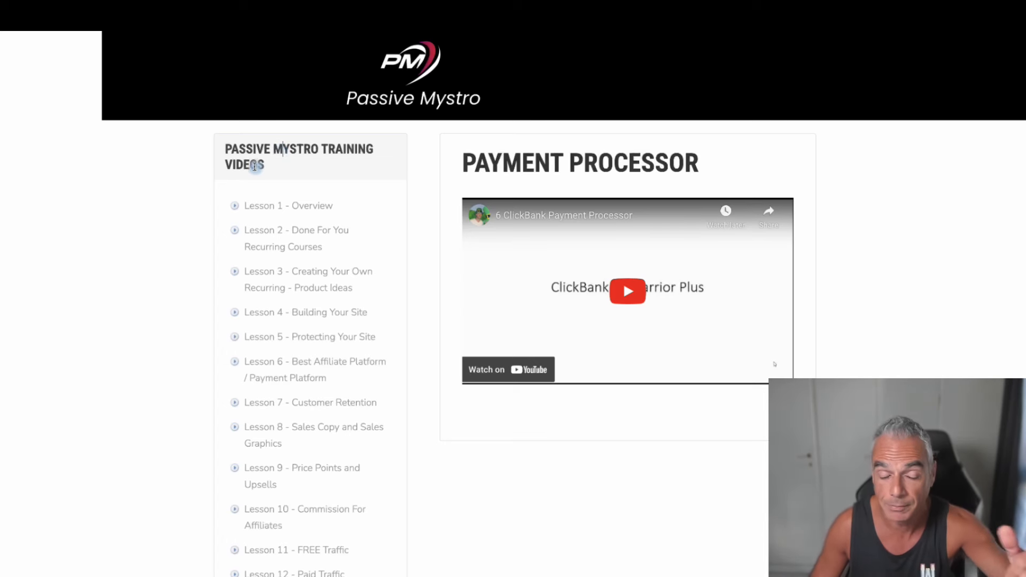
mouse_move(193, 208)
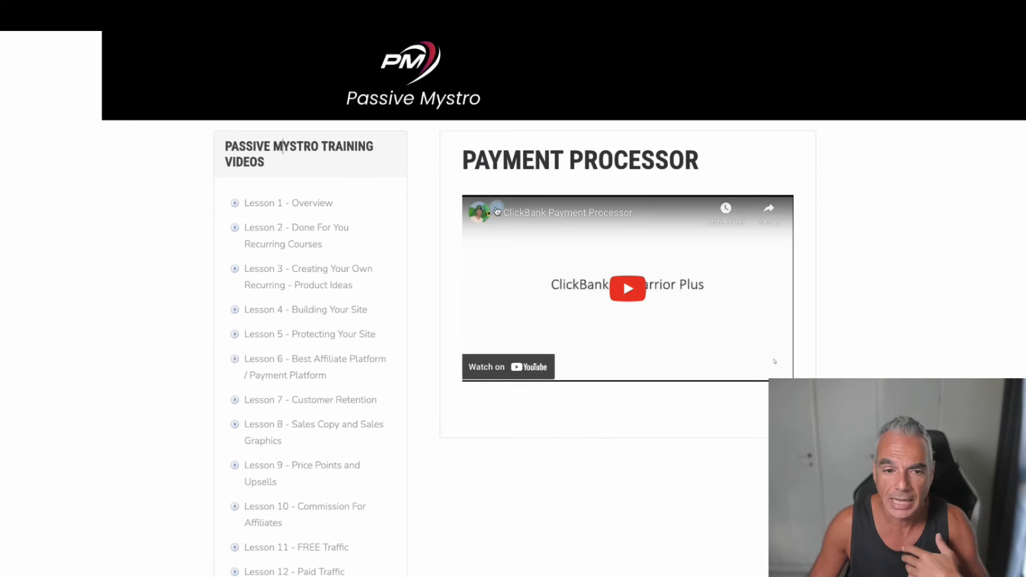
mouse_move(420, 205)
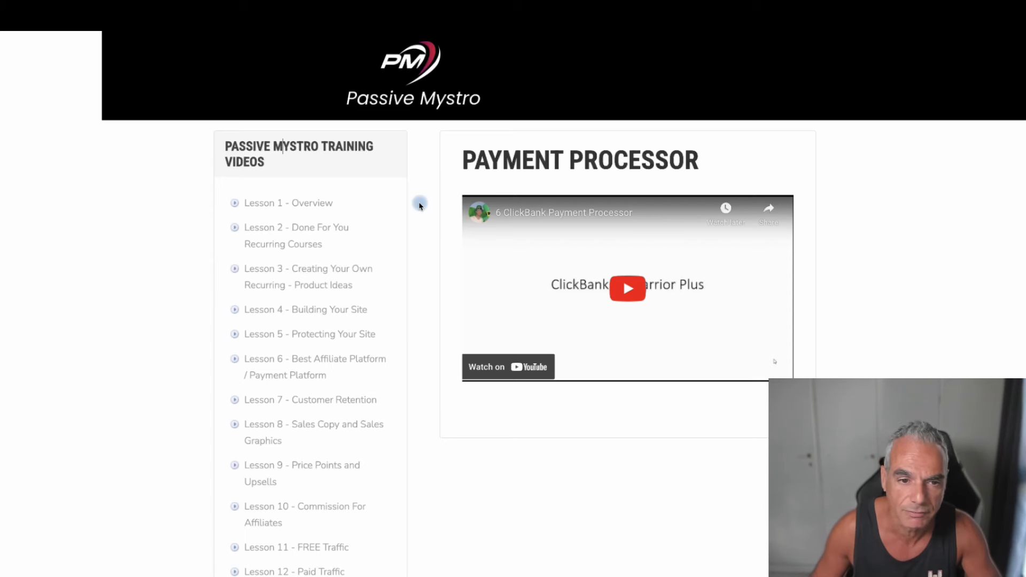
mouse_move(349, 327)
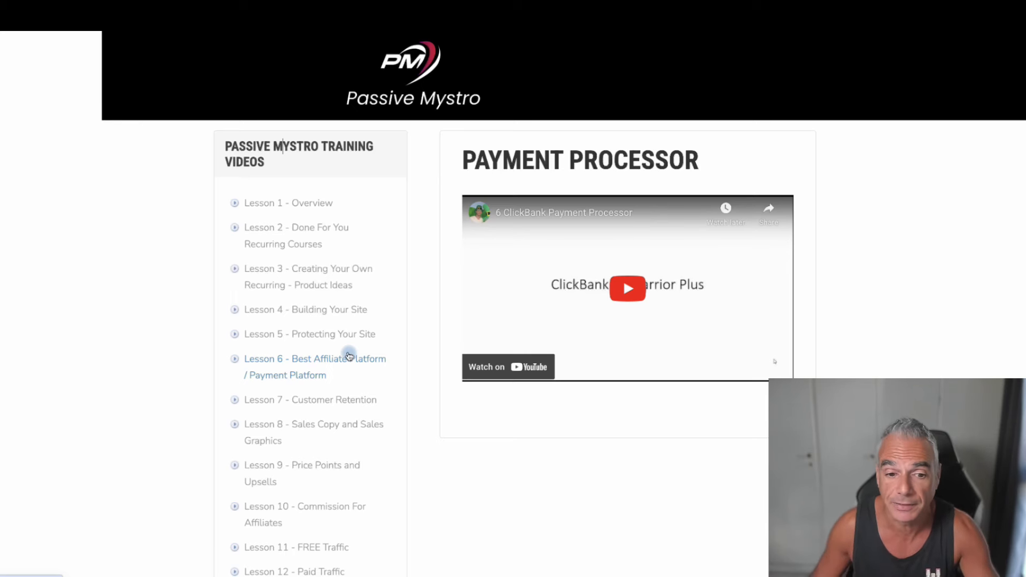
Scroll down through the current lesson page and lesson list
scroll("down", 3)
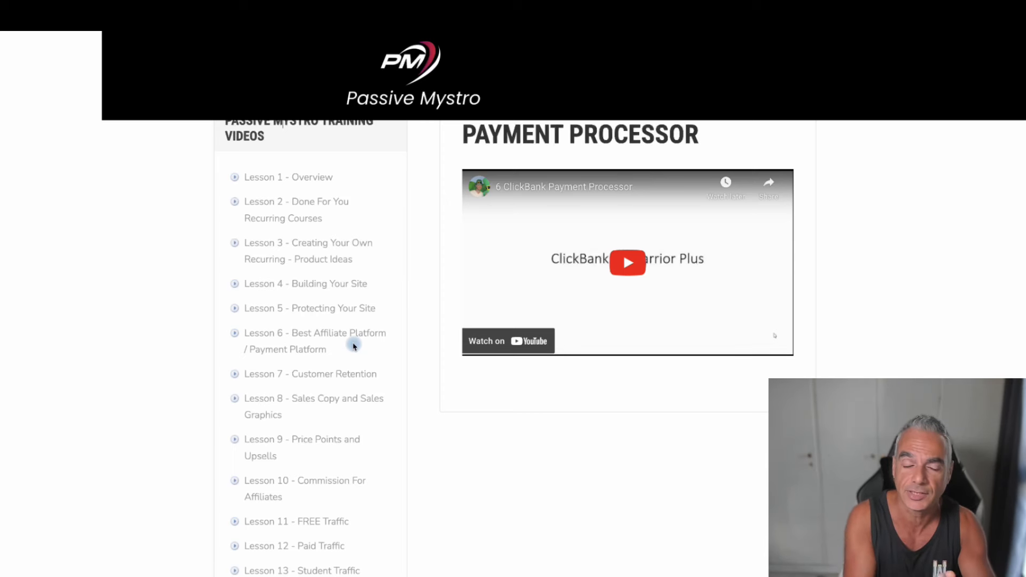
scroll("down", 3)
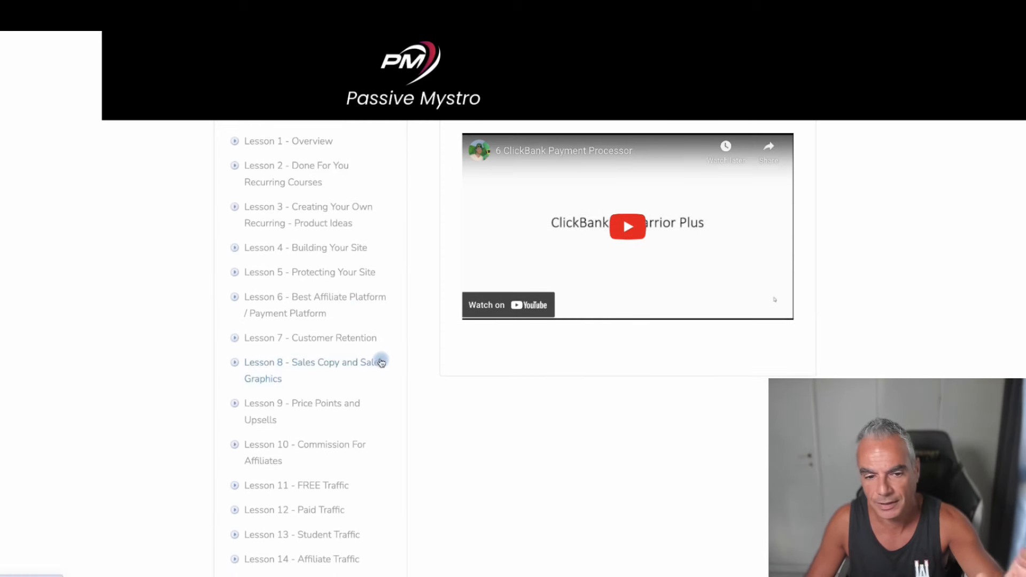
scroll("down", 3)
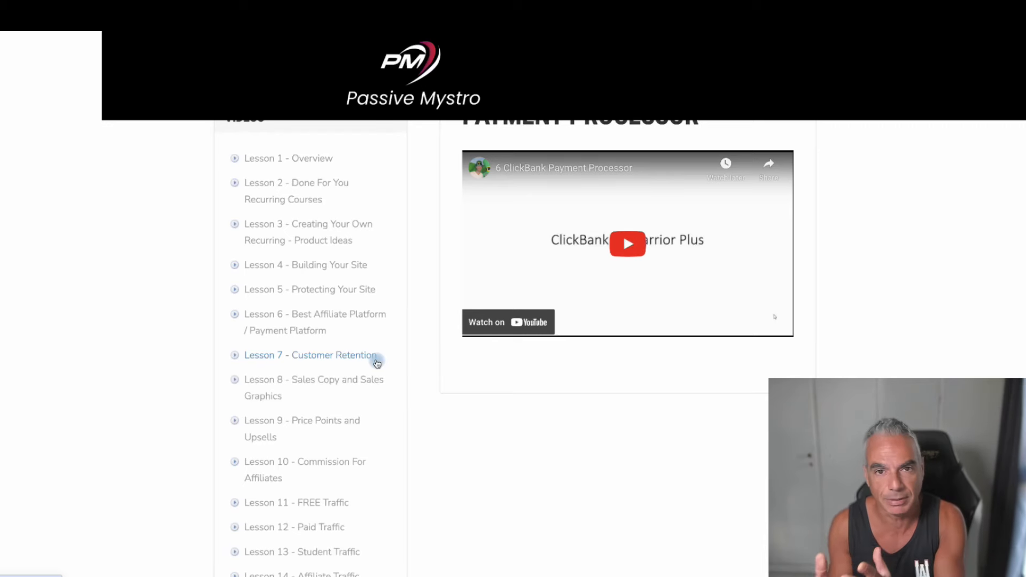
scroll("down", 3)
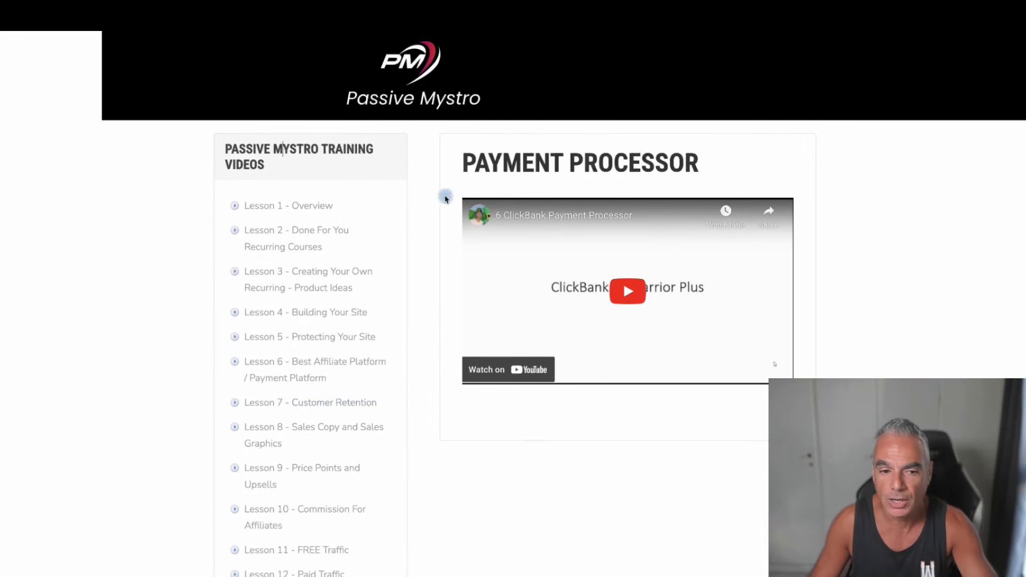
scroll("down", 3)
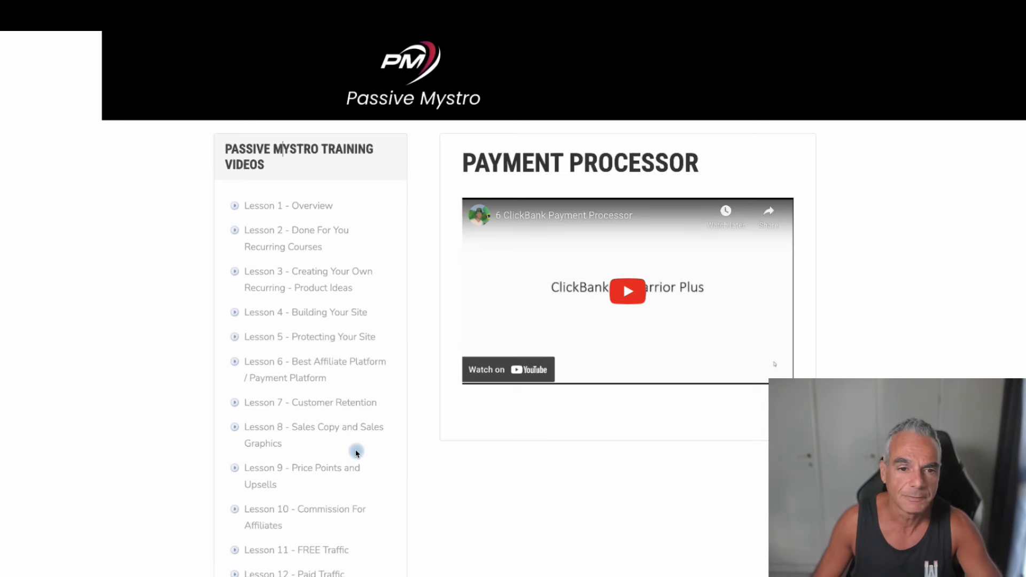
scroll("down", 3)
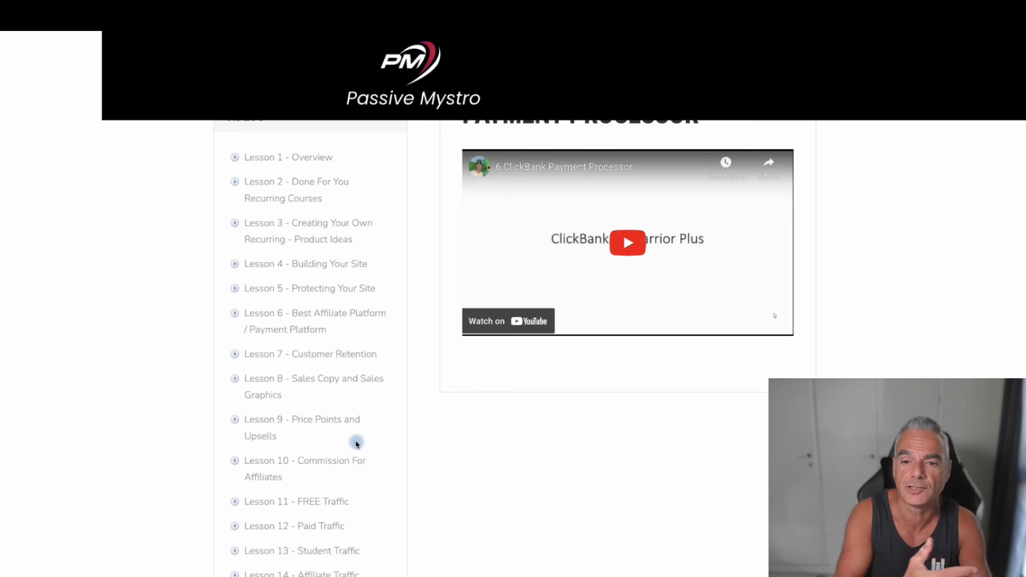
scroll("down", 3)
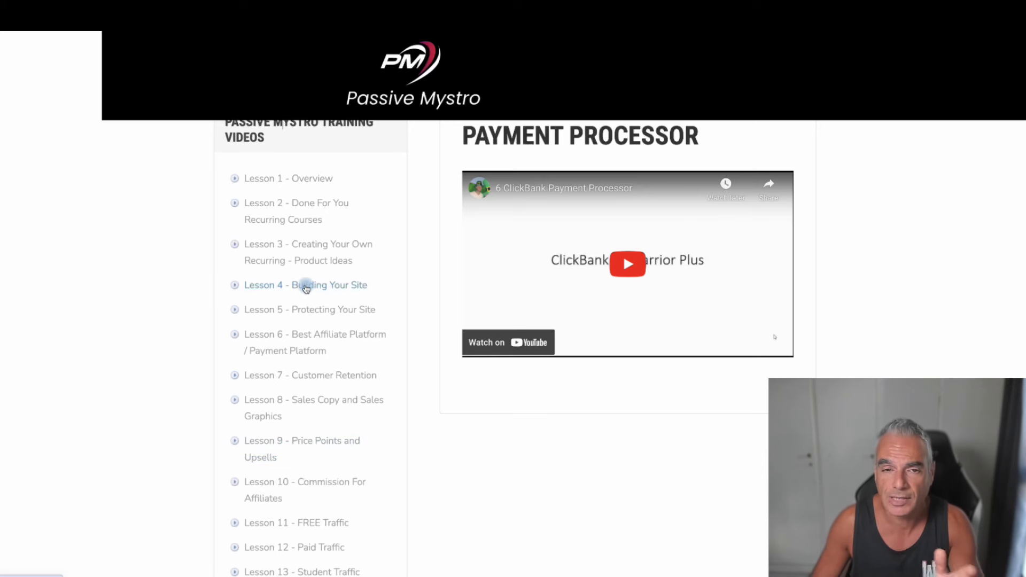
Open Building Your Site, then Creating Your Own Product, then Protecting Your Site, viewing lessons through Lesson 16
left_click(305, 285)
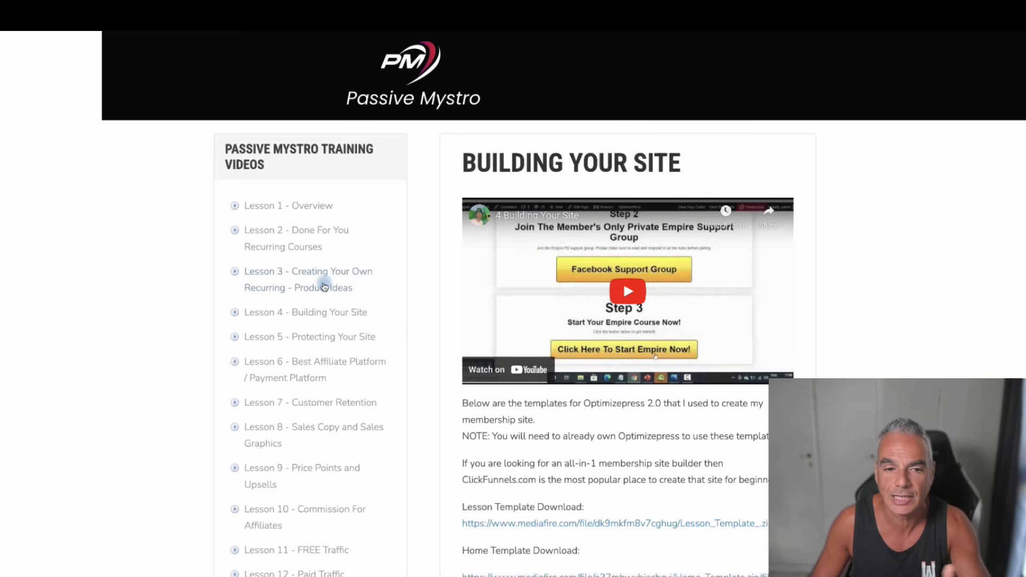
left_click(307, 279)
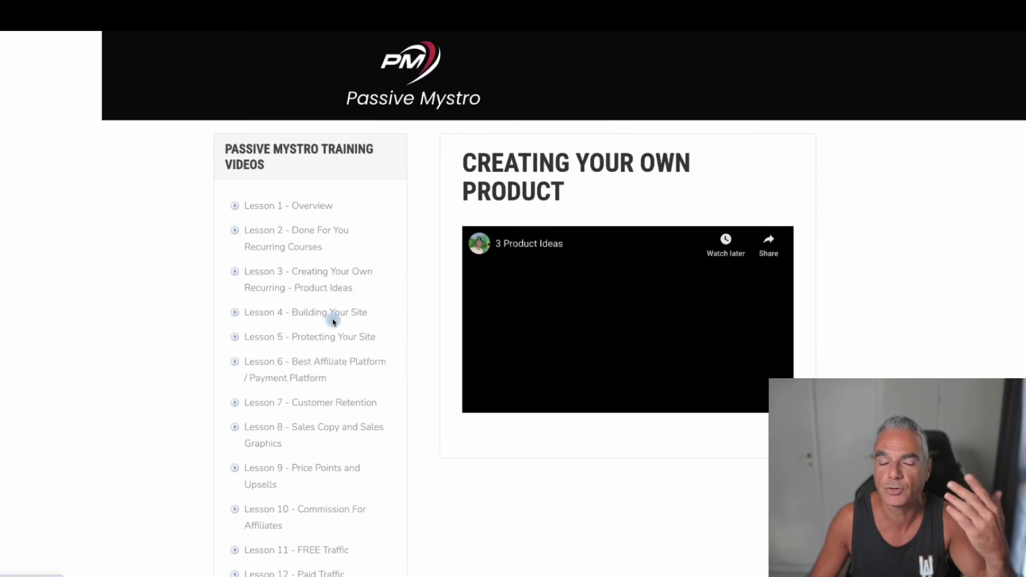
left_click(310, 336)
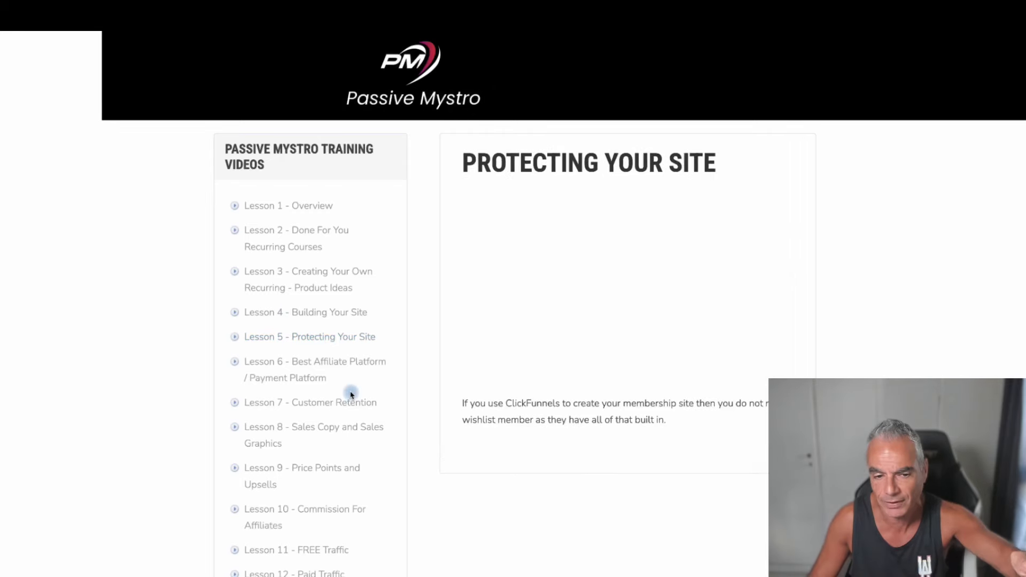
left_click(310, 336)
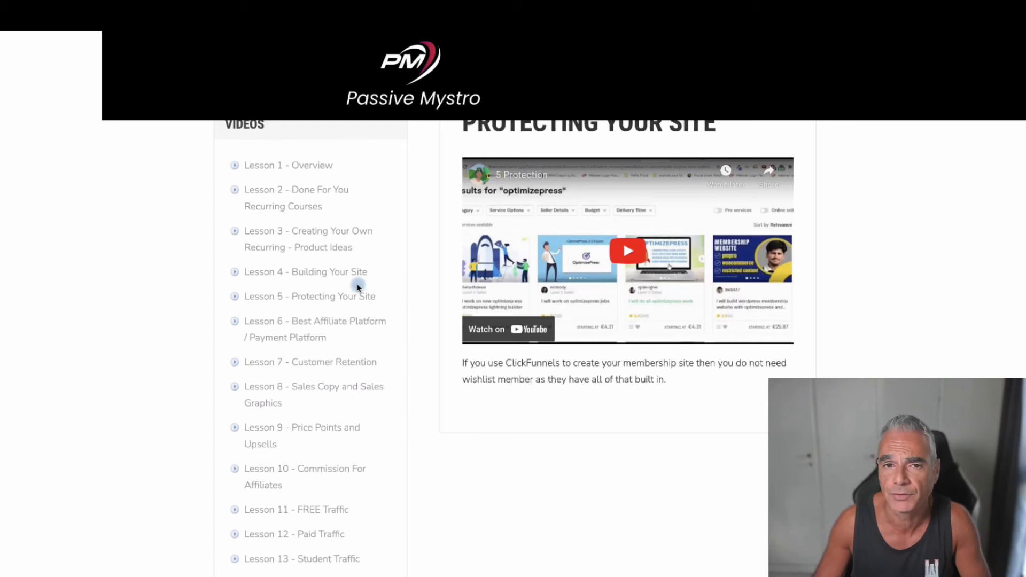
scroll("down", 3)
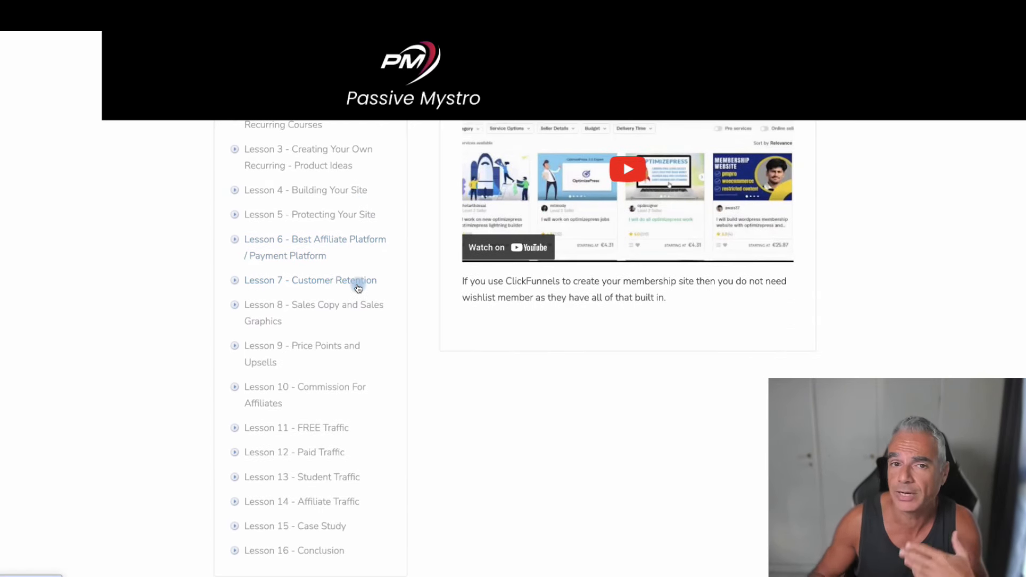
scroll("down", 3)
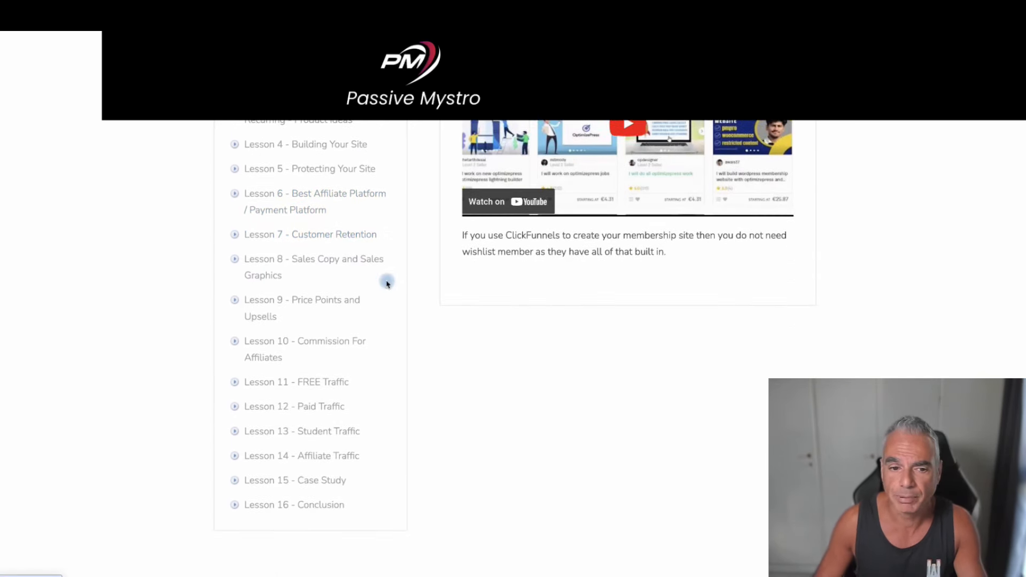